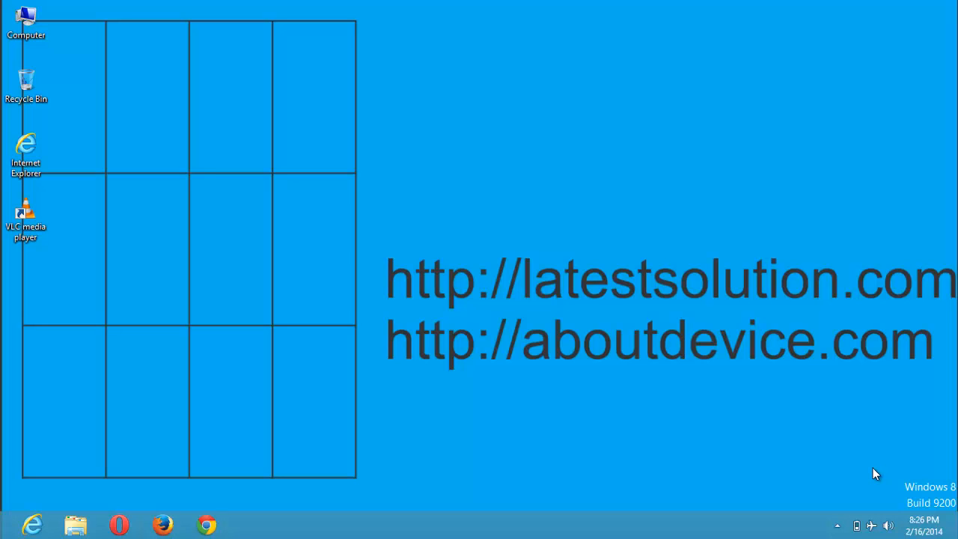
mouse_move(723, 136)
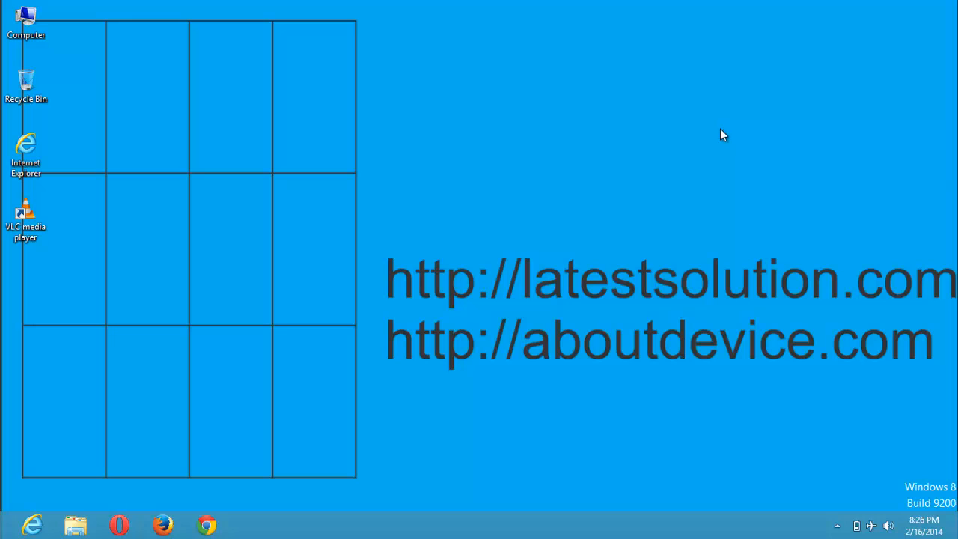
mouse_move(614, 105)
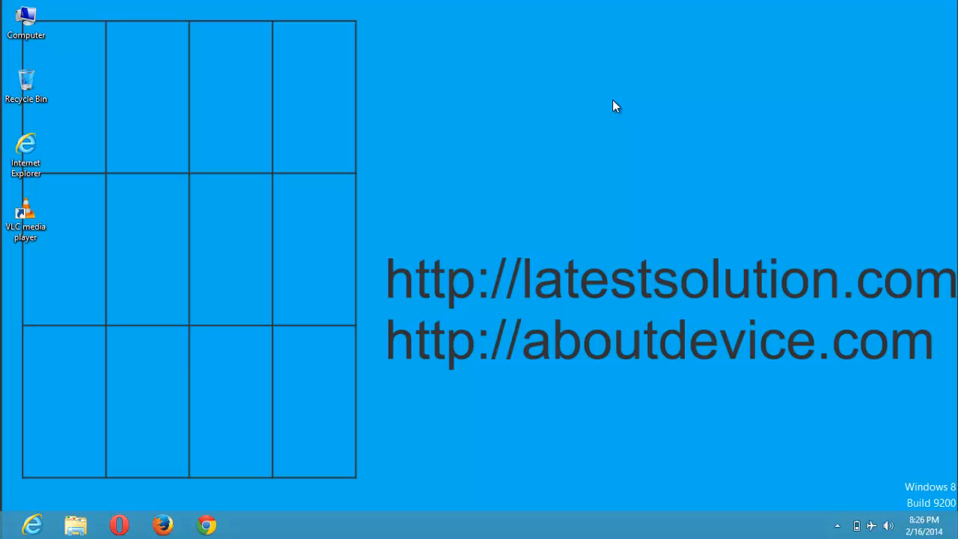
mouse_move(290, 41)
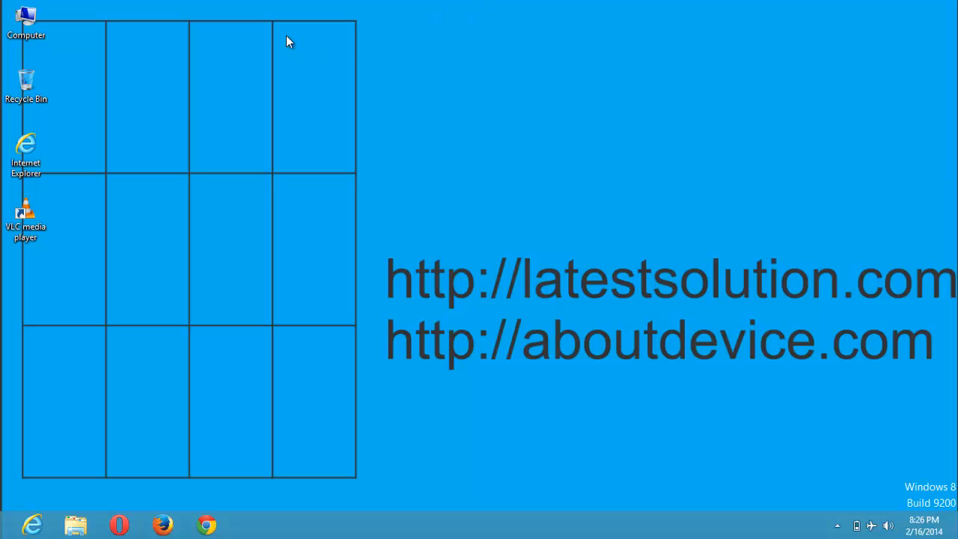
mouse_move(462, 62)
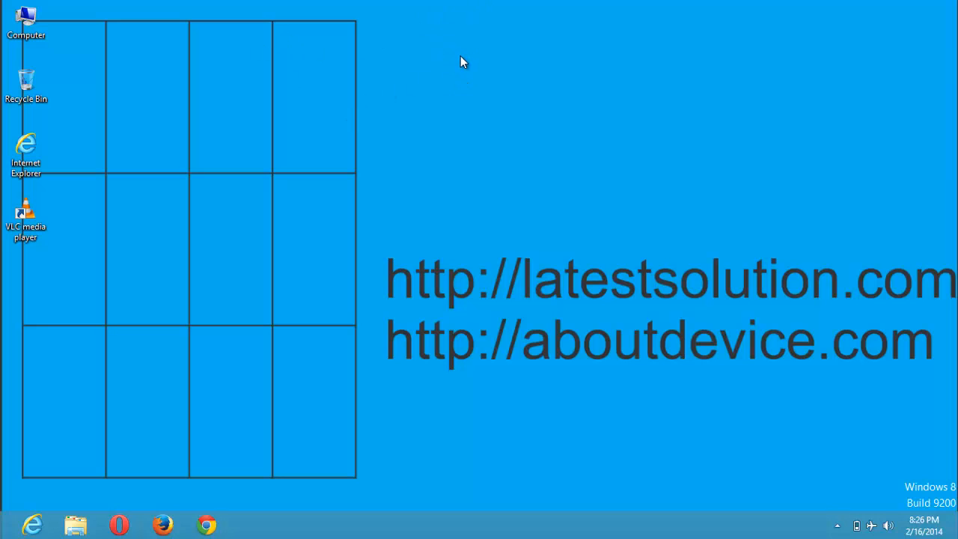
mouse_move(455, 58)
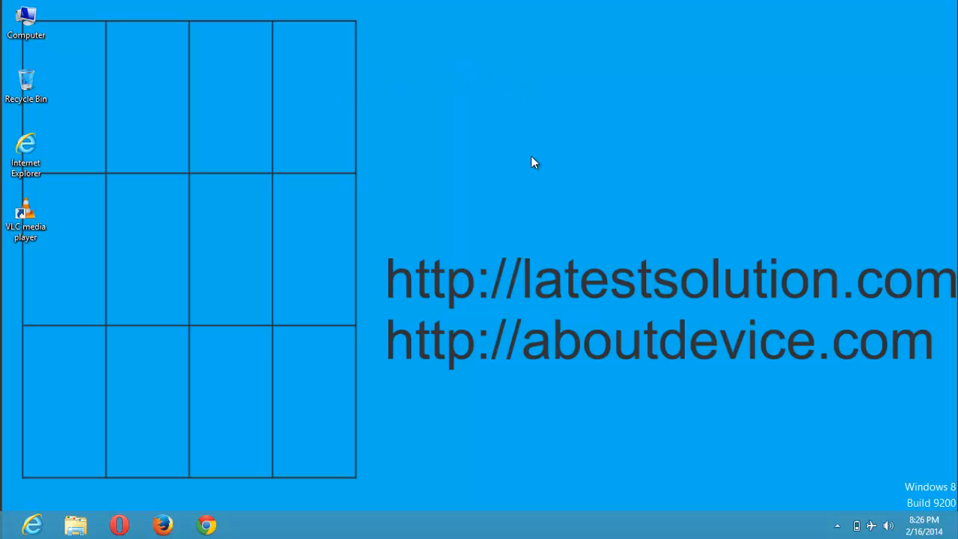
Launch VLC from its desktop shortcut and show the Media menu.
left_click(26, 217)
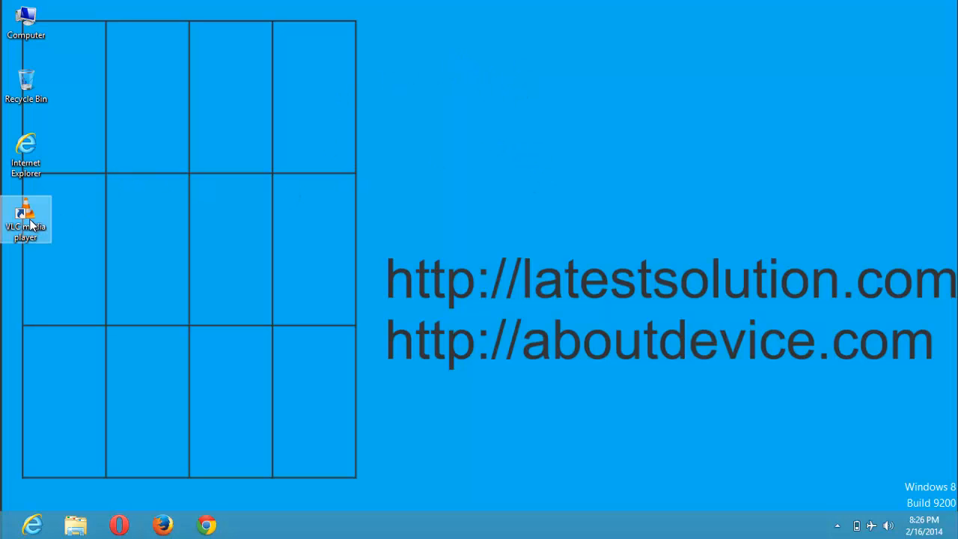
double_click(25, 217)
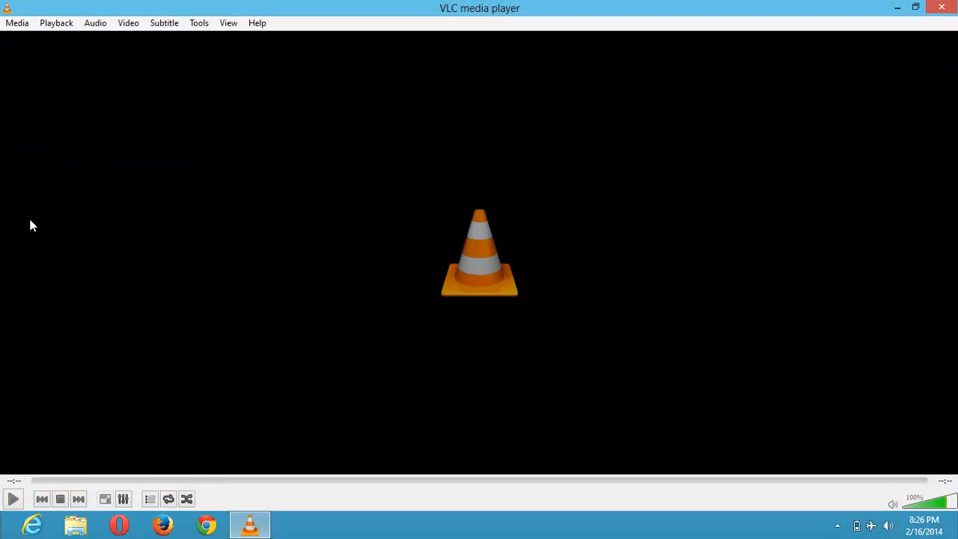
mouse_move(58, 167)
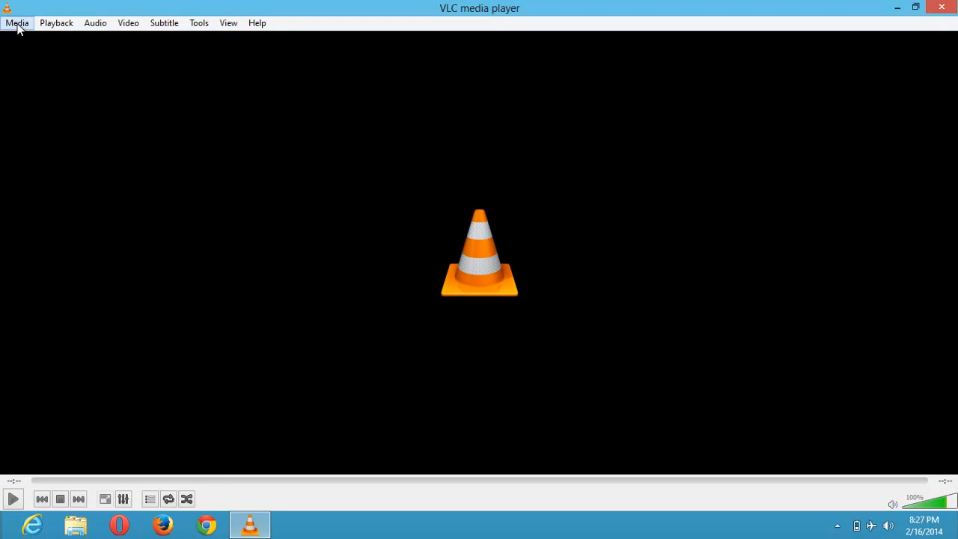
left_click(17, 22)
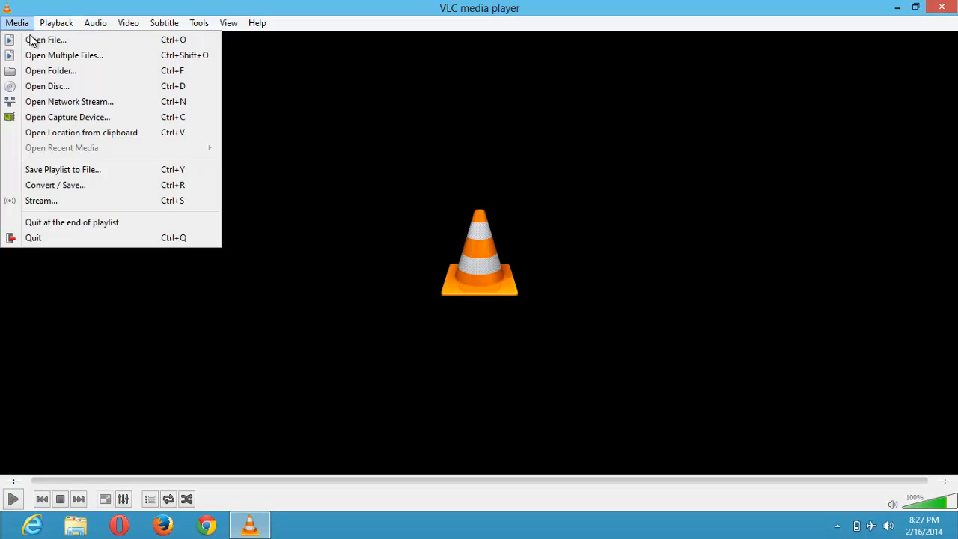
mouse_move(55, 185)
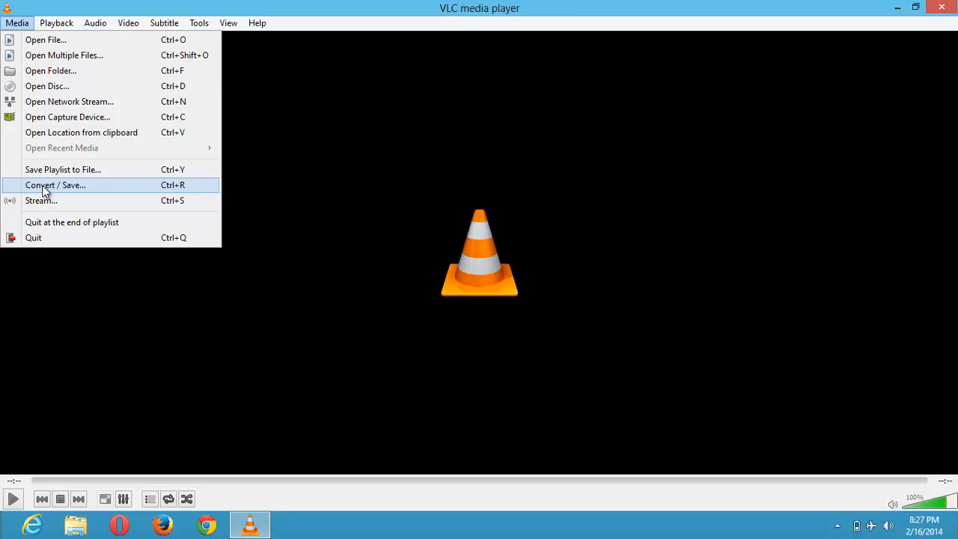
mouse_move(176, 190)
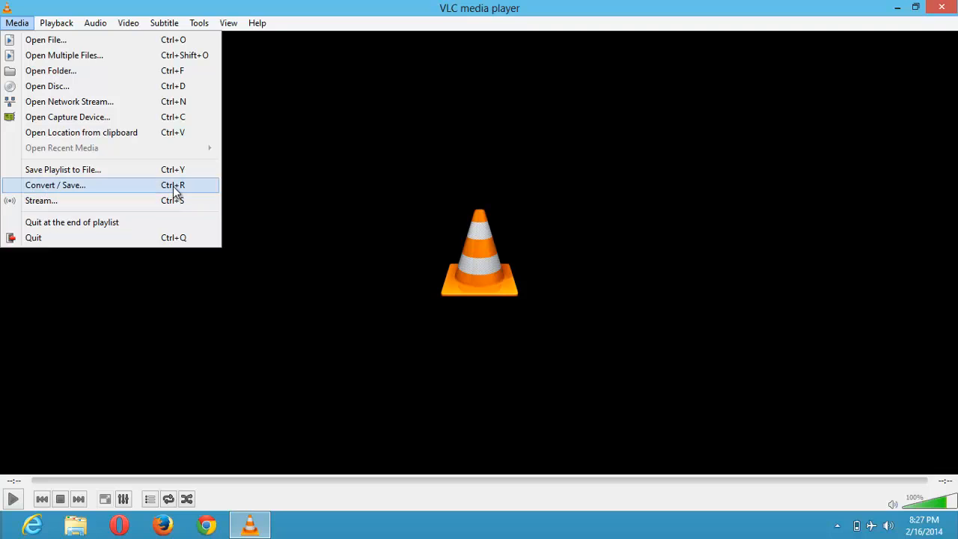
mouse_move(75, 186)
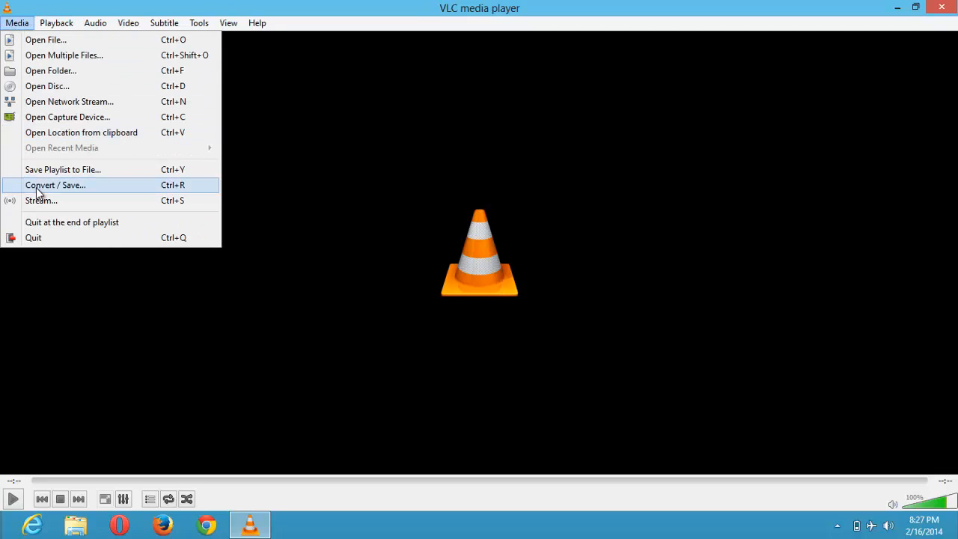
mouse_move(206, 188)
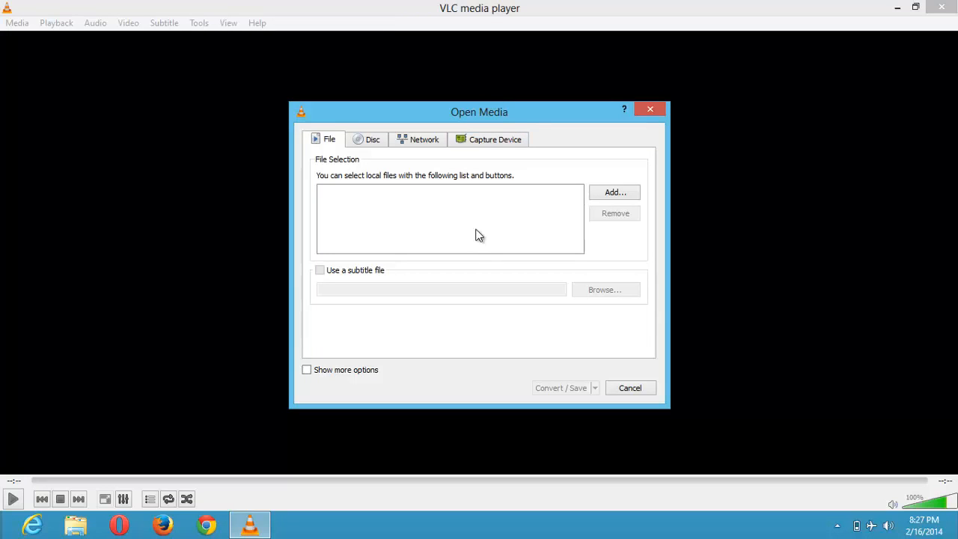
mouse_move(542, 201)
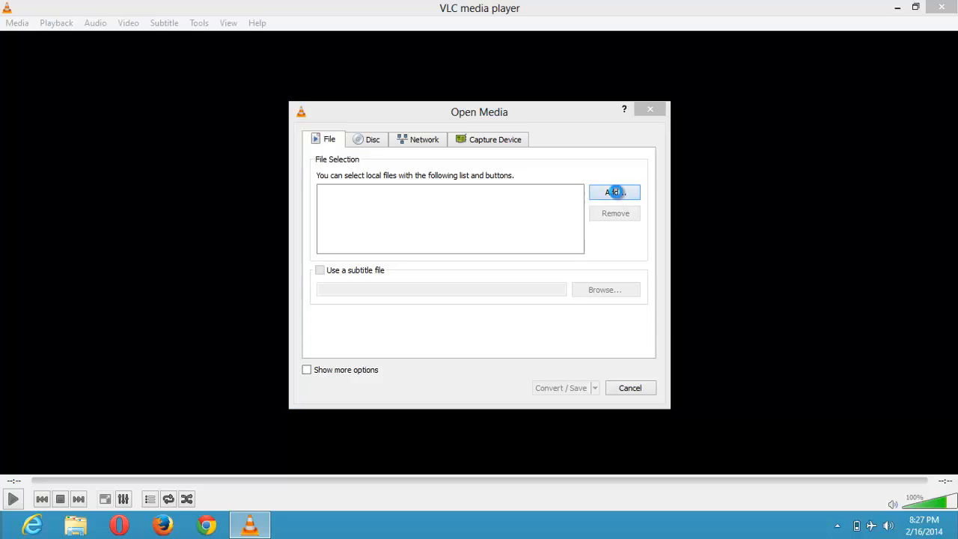
Add the snapshot tutorial MP4 from Documents > YOUTUBE as the source to convert.
left_click(614, 192)
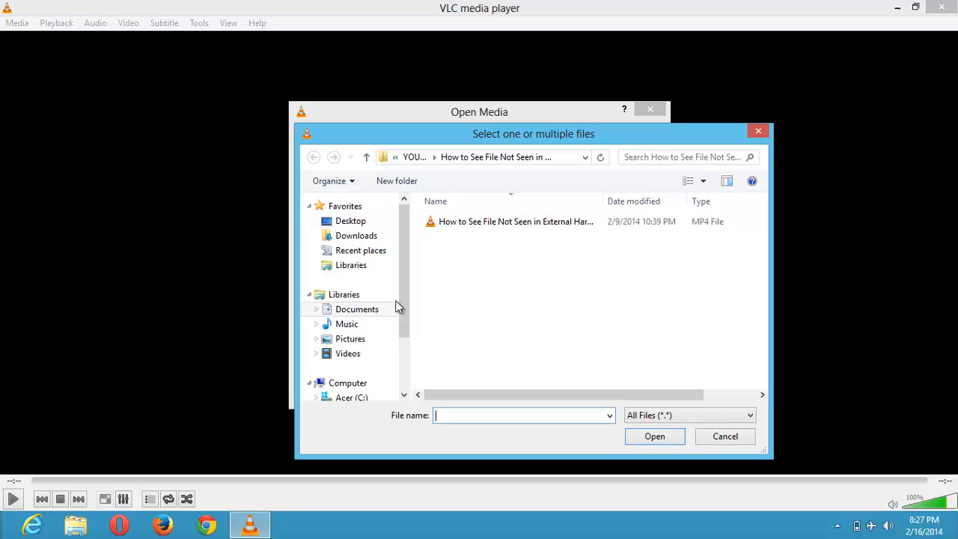
left_click(357, 309)
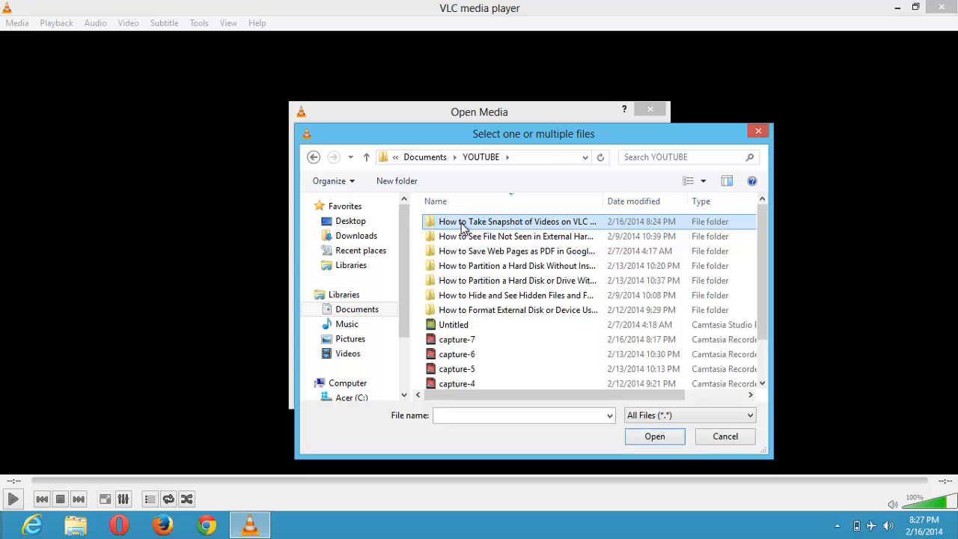
double_click(517, 221)
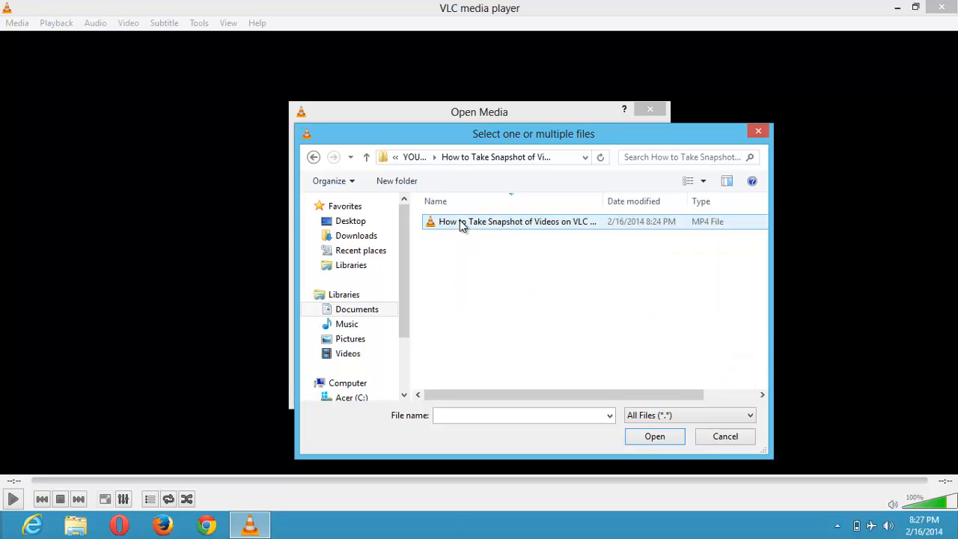
left_click(654, 436)
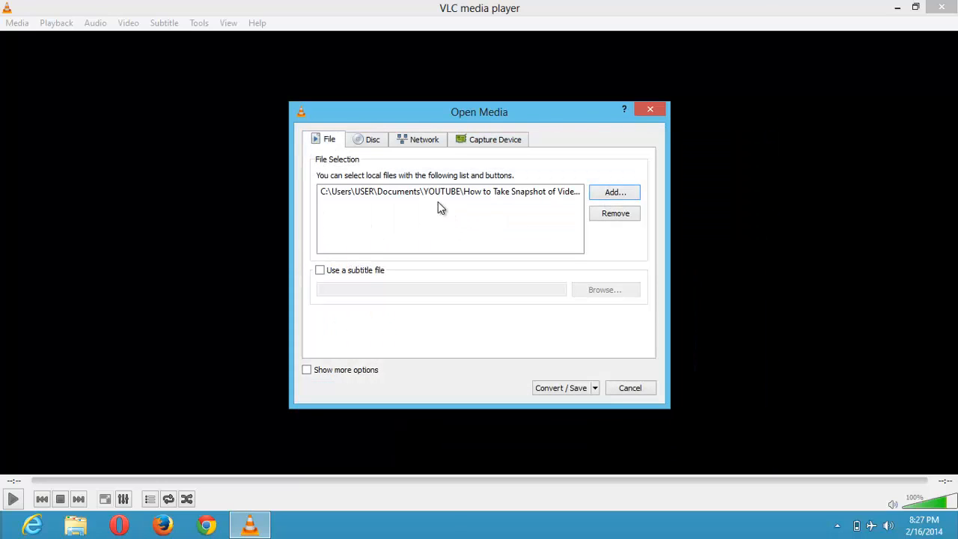
left_click(449, 192)
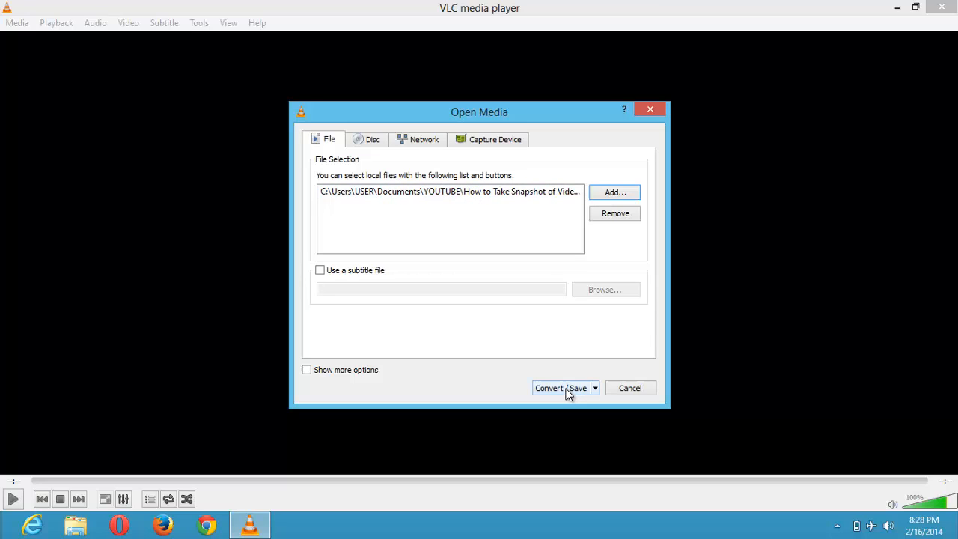
Proceed to the Convert dialog for the snapshot tutorial MP4.
left_click(559, 388)
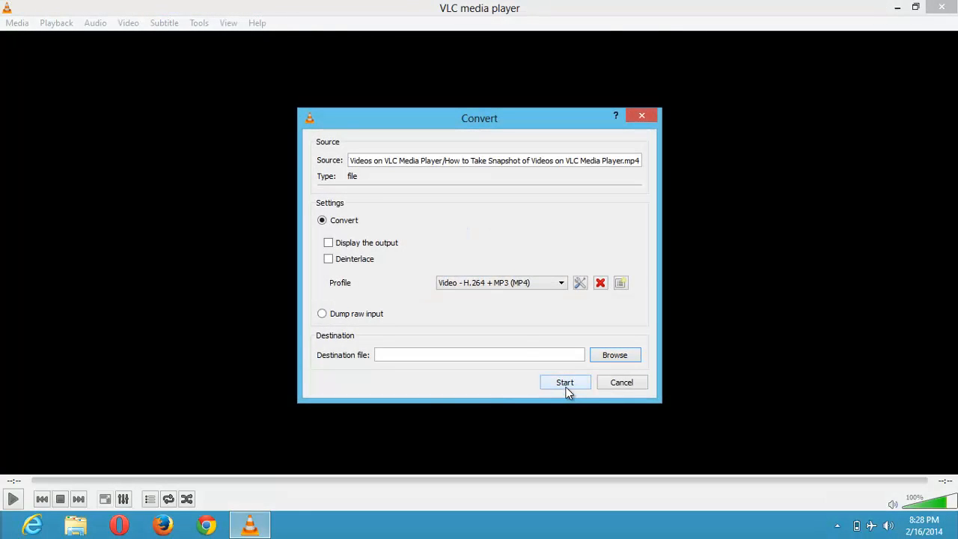
mouse_move(429, 165)
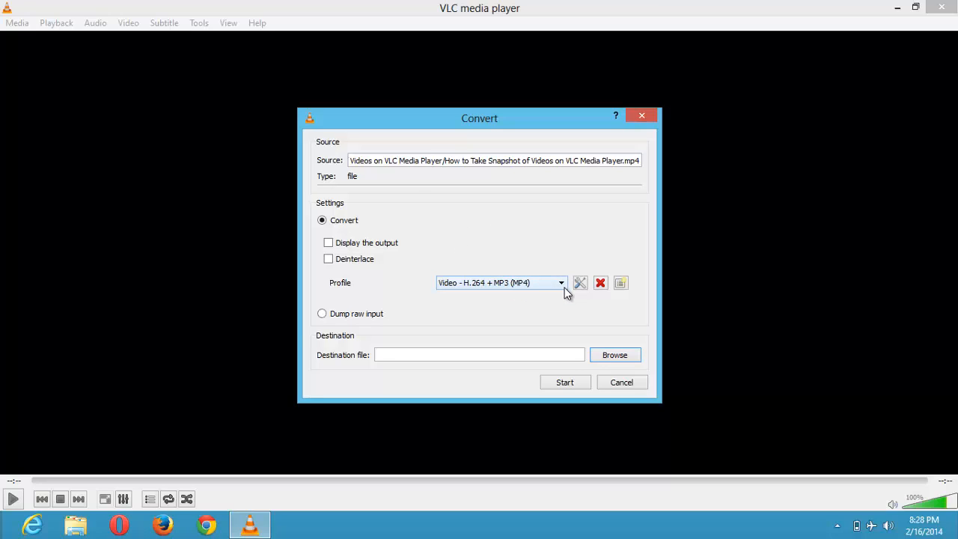
mouse_move(563, 291)
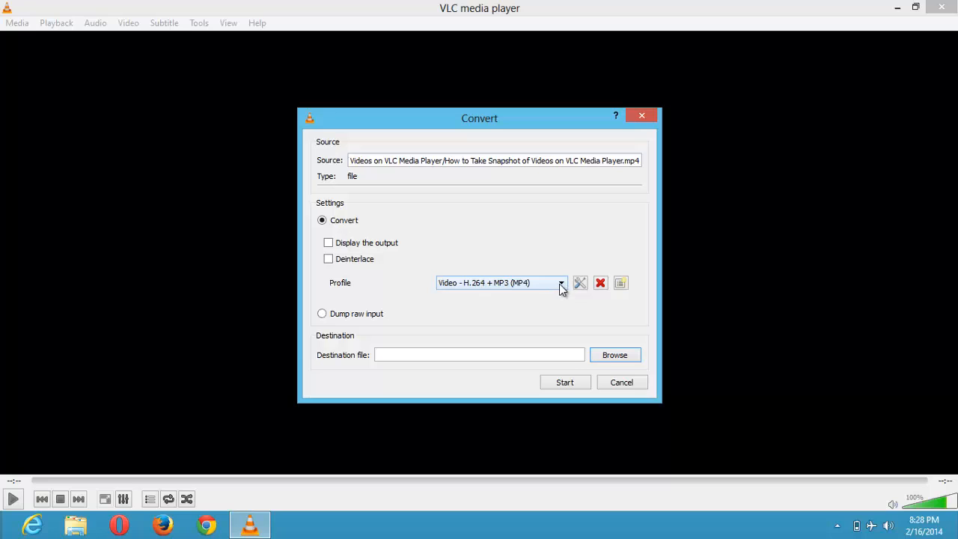
Choose the Video - VP80 + Vorbis (Webm) profile instead of H.264 + MP3 (MP4).
left_click(560, 282)
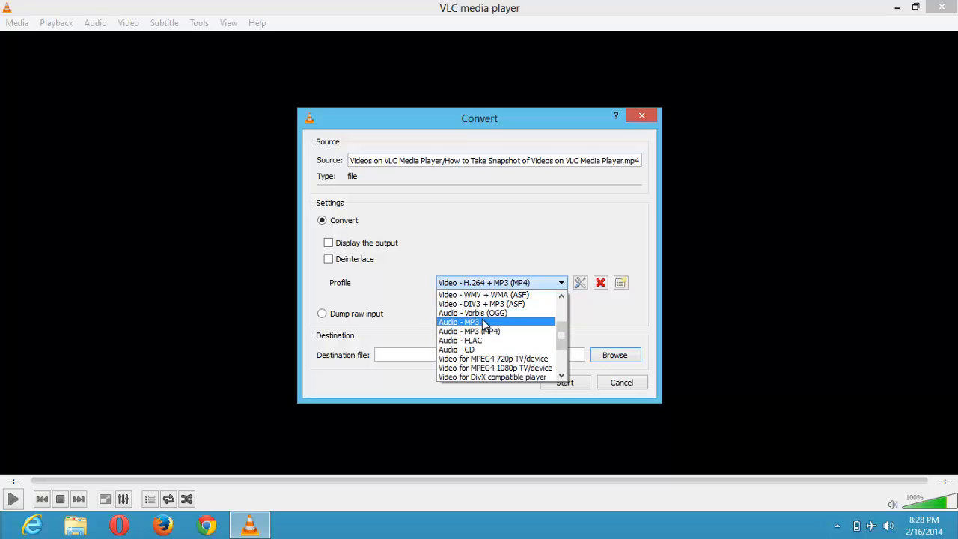
mouse_move(479, 331)
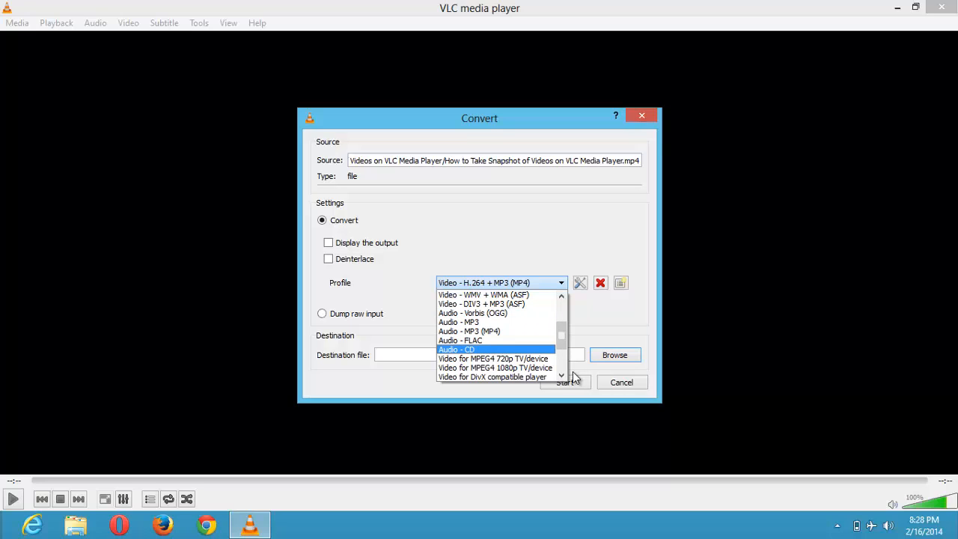
left_click(561, 375)
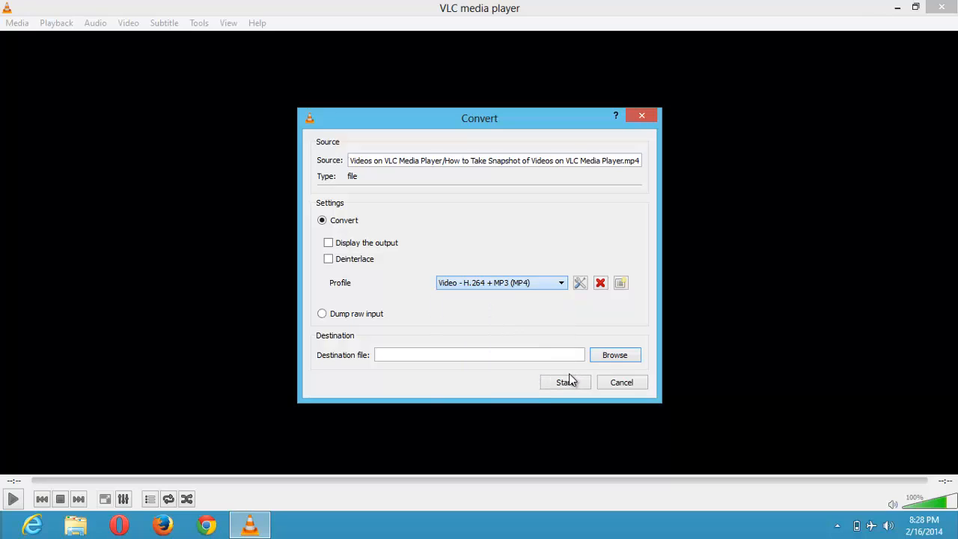
left_click(561, 282)
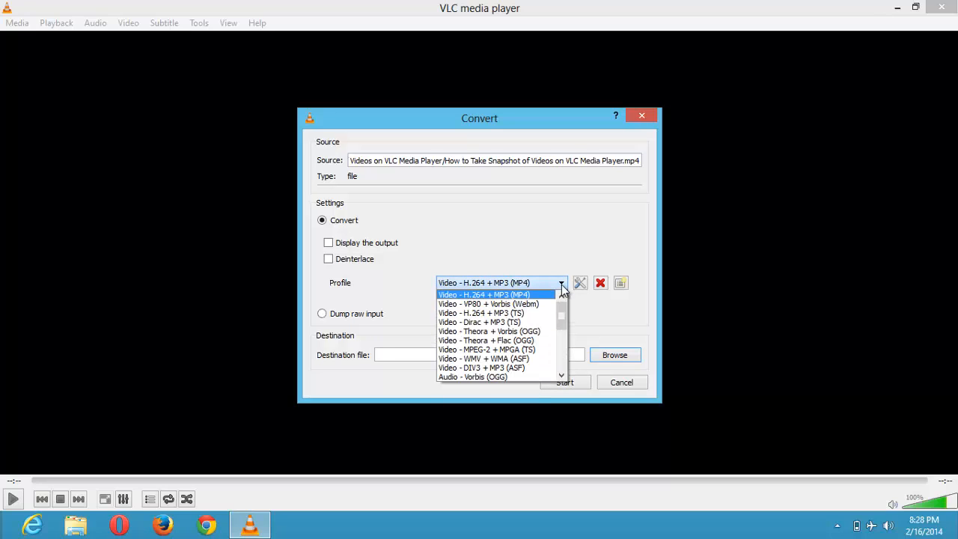
mouse_move(528, 313)
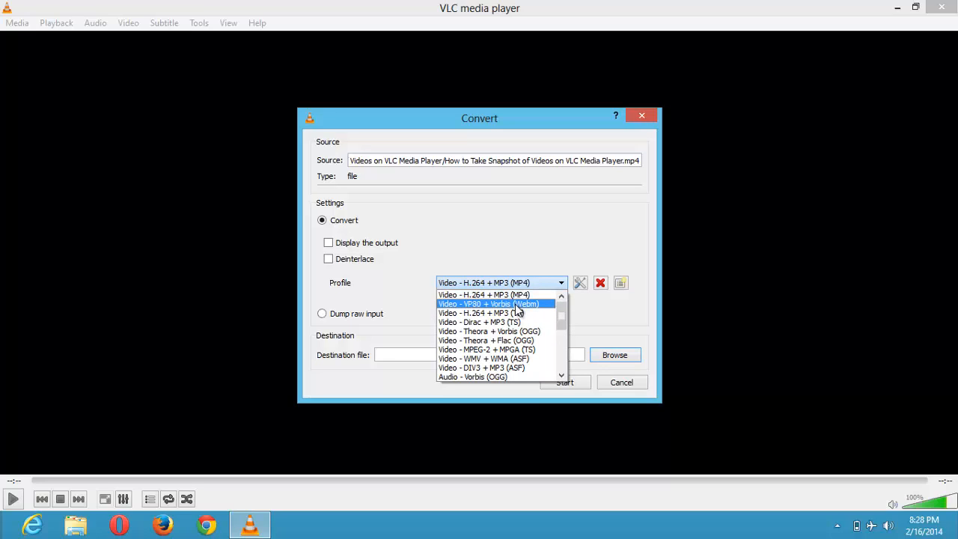
left_click(488, 304)
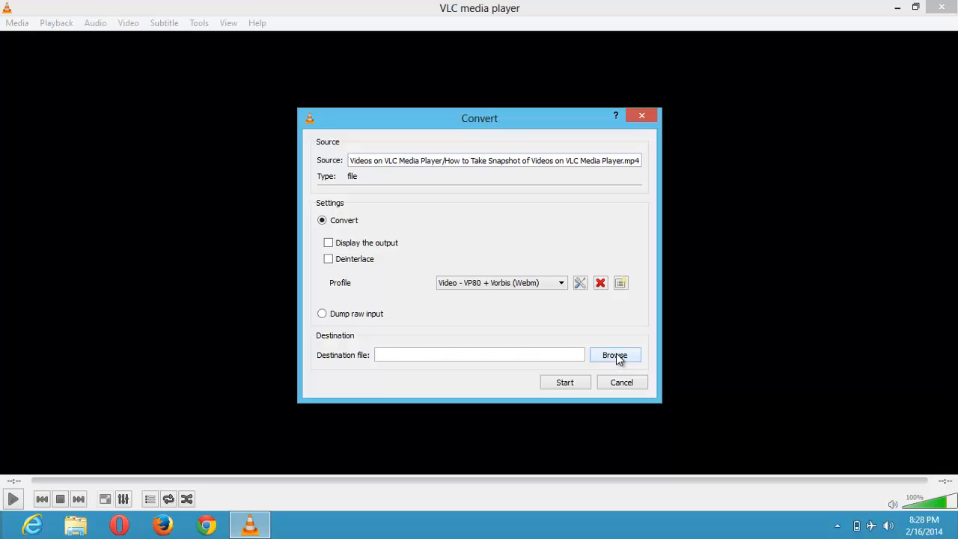
Save the output as Latest.webm on the Desktop and start the conversion.
left_click(615, 355)
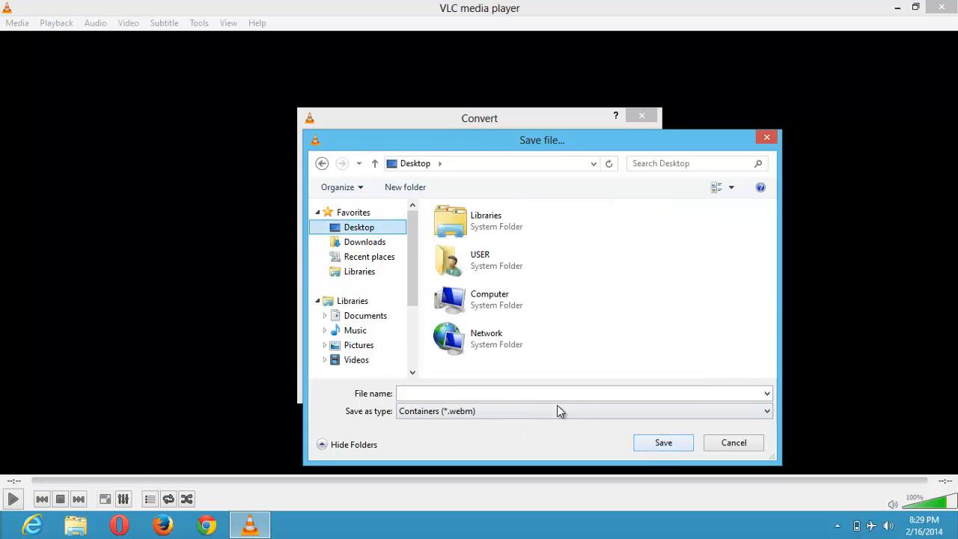
left_click(527, 393)
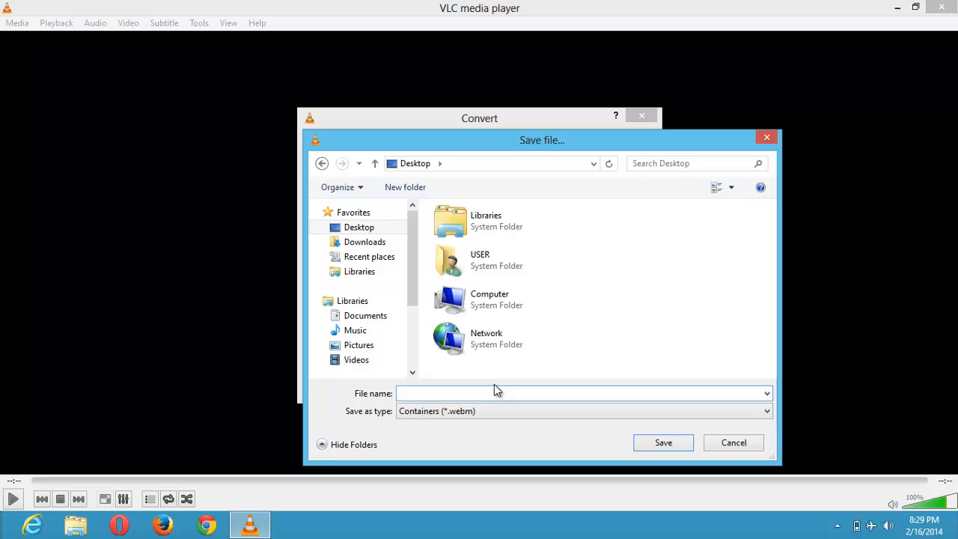
type("Latest")
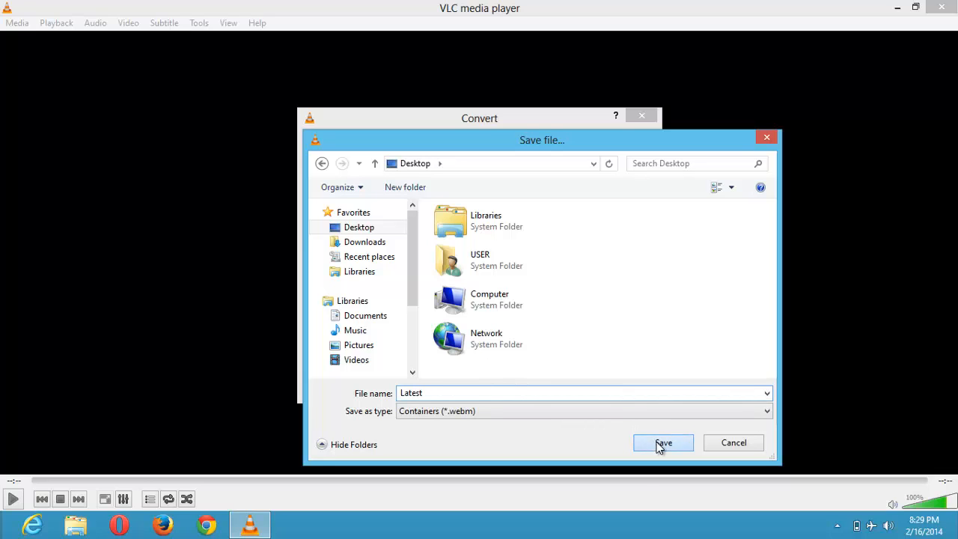
left_click(662, 442)
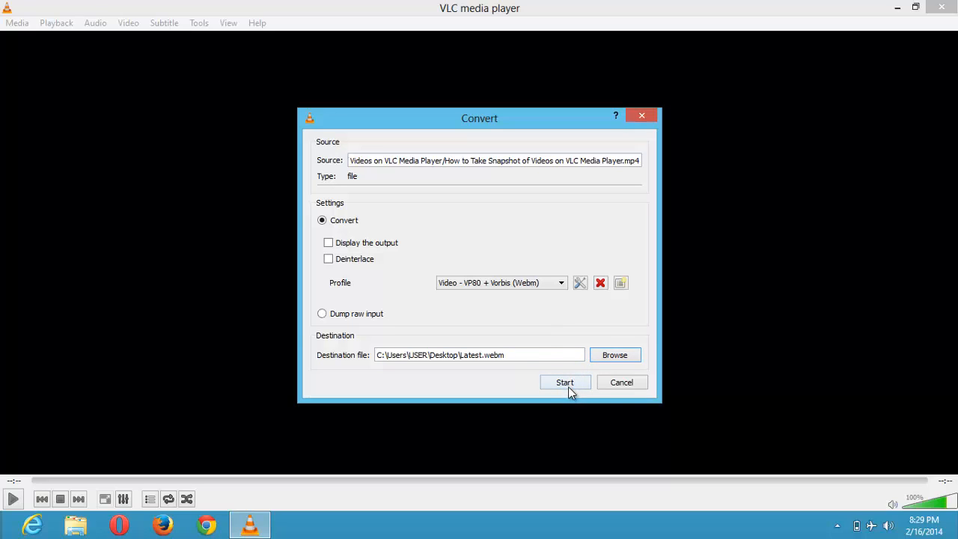
left_click(564, 383)
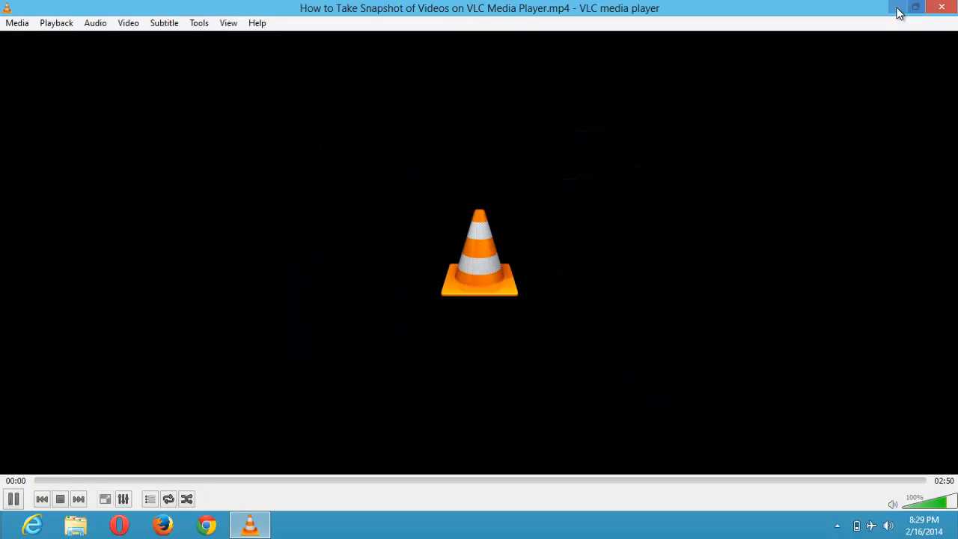
Check the new Latest file's properties on the desktop, then return to the conversion progress.
left_click(915, 8)
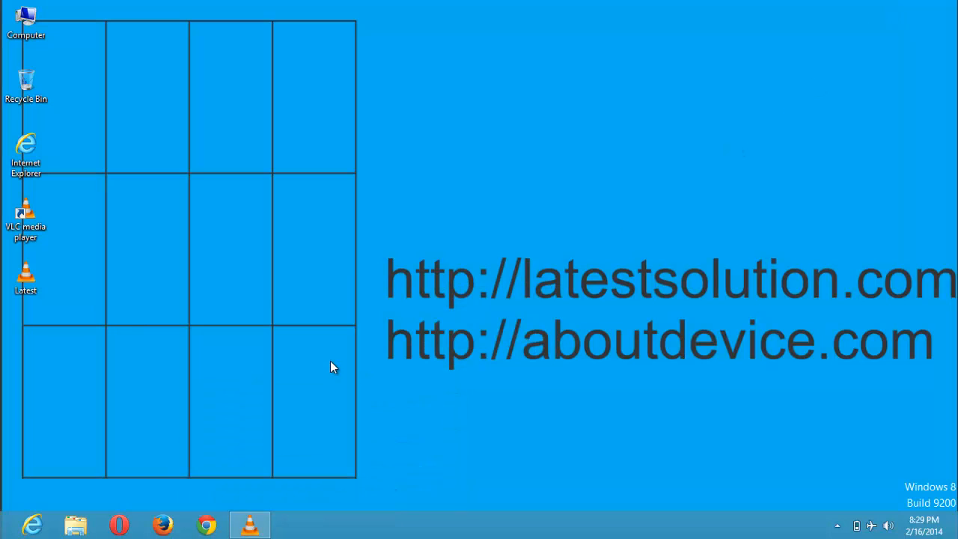
left_click(25, 279)
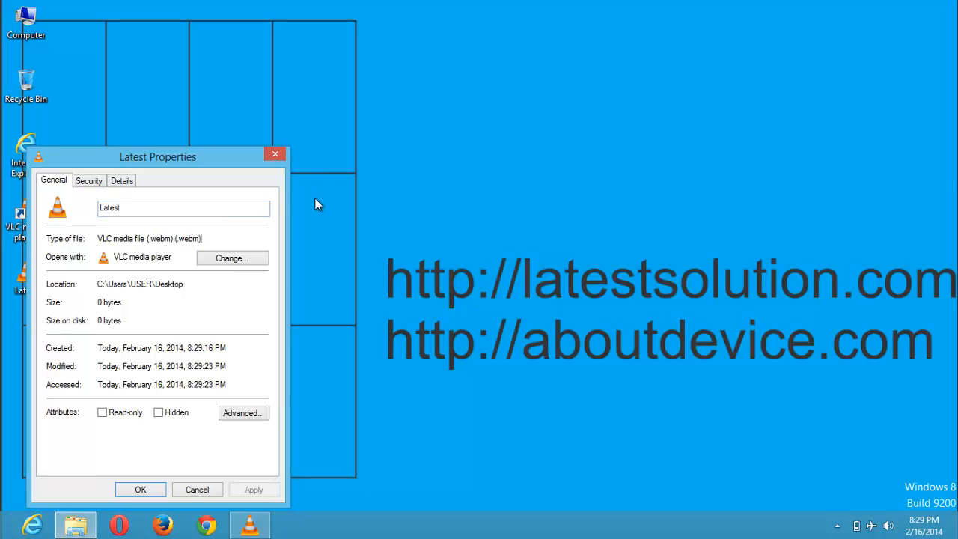
mouse_move(274, 169)
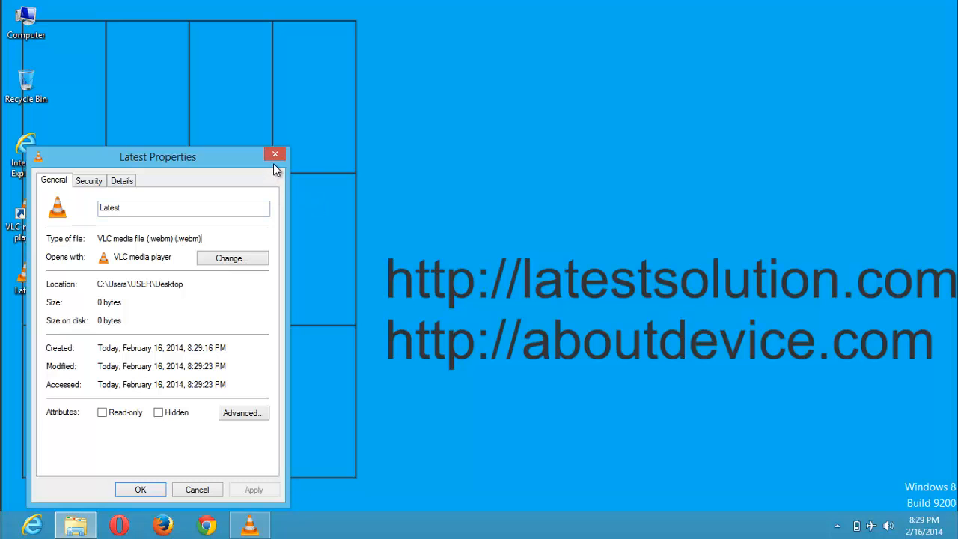
left_click(274, 154)
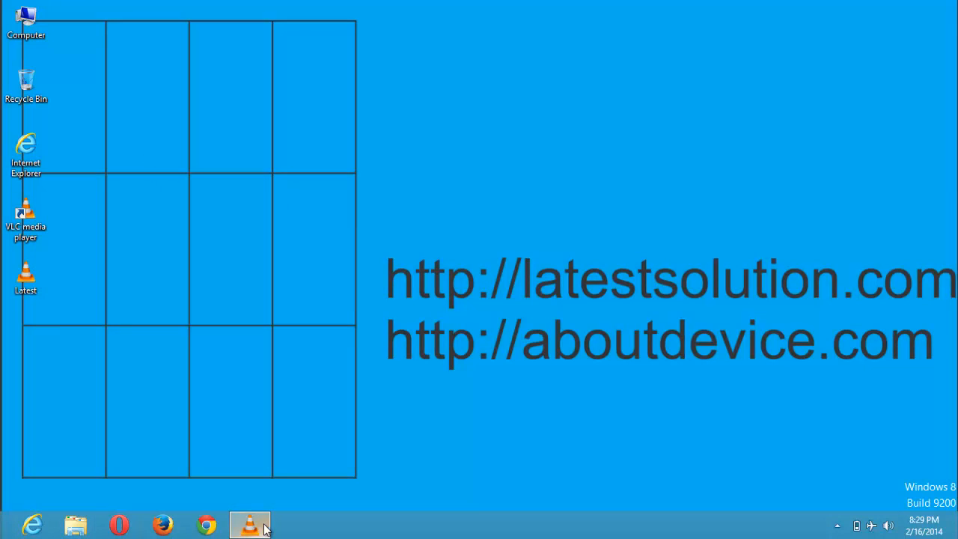
left_click(250, 524)
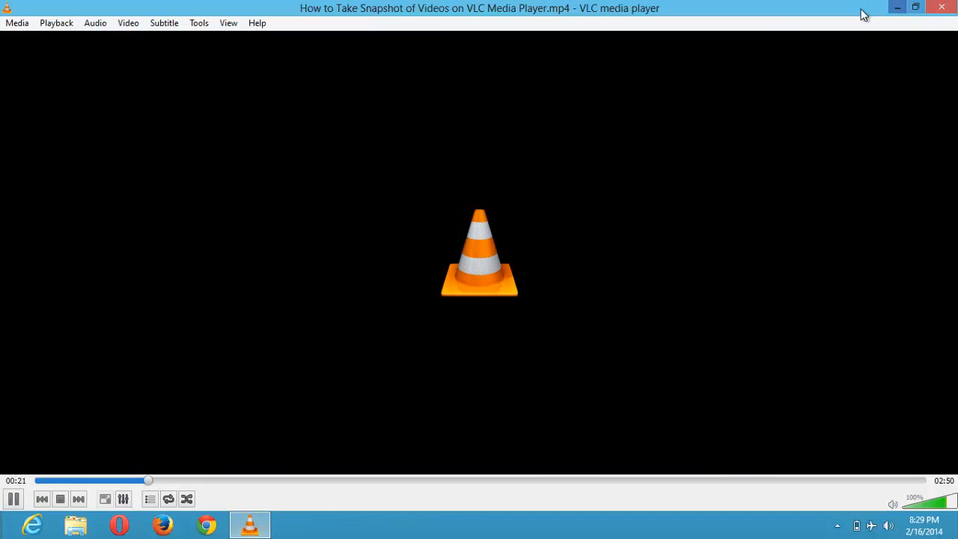
Play the converted Latest.webm from the desktop in VLC, then close the player.
left_click(896, 8)
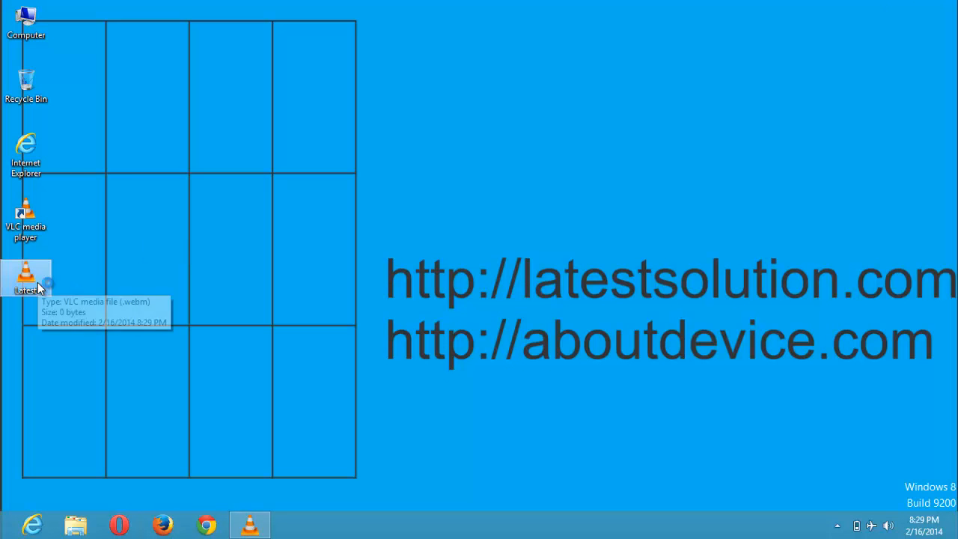
double_click(26, 277)
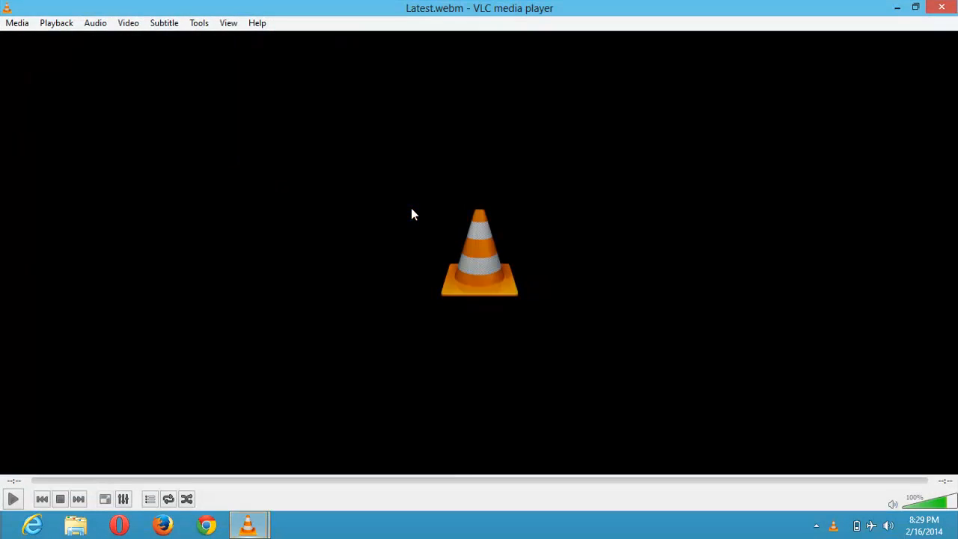
left_click(13, 498)
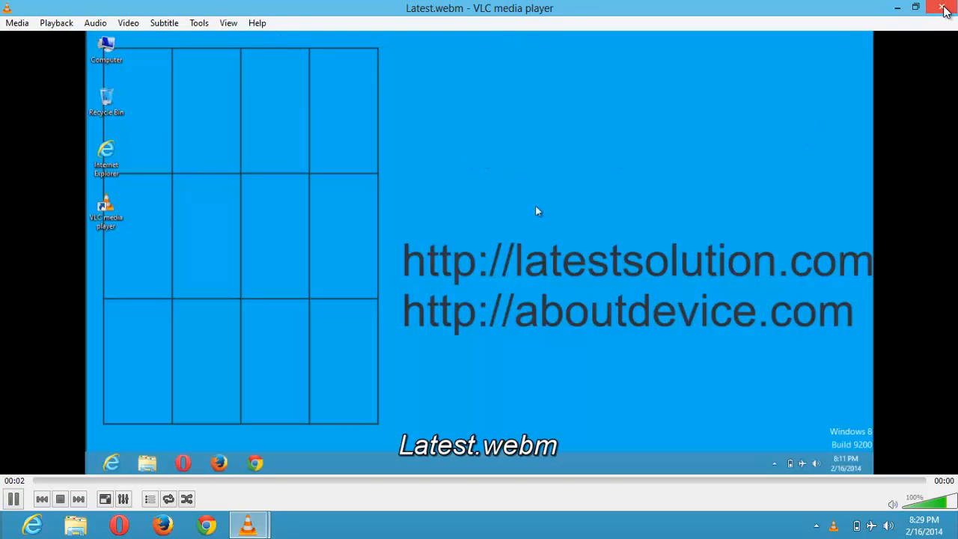
left_click(942, 8)
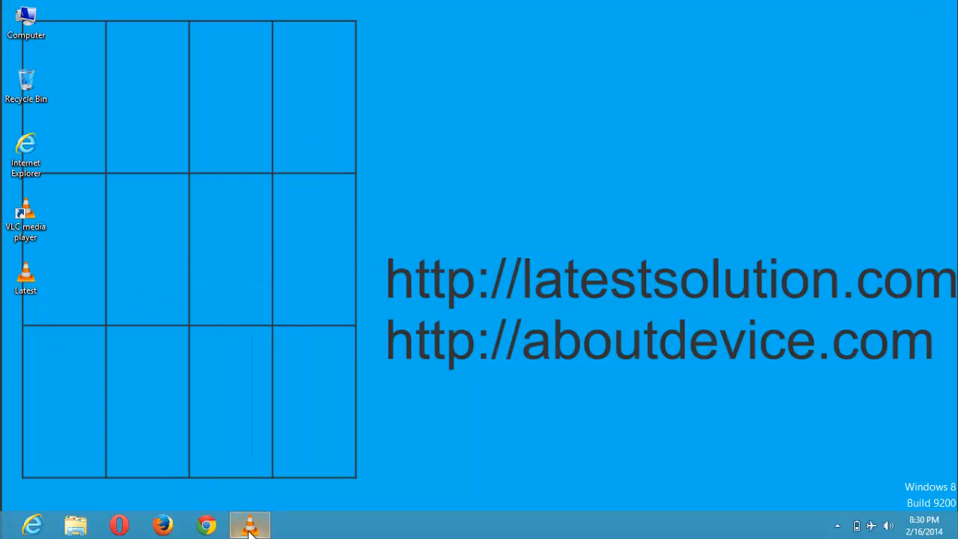
Reopen the Convert window for the snapshot tutorial MP4 via Media > Convert / Save.
left_click(17, 22)
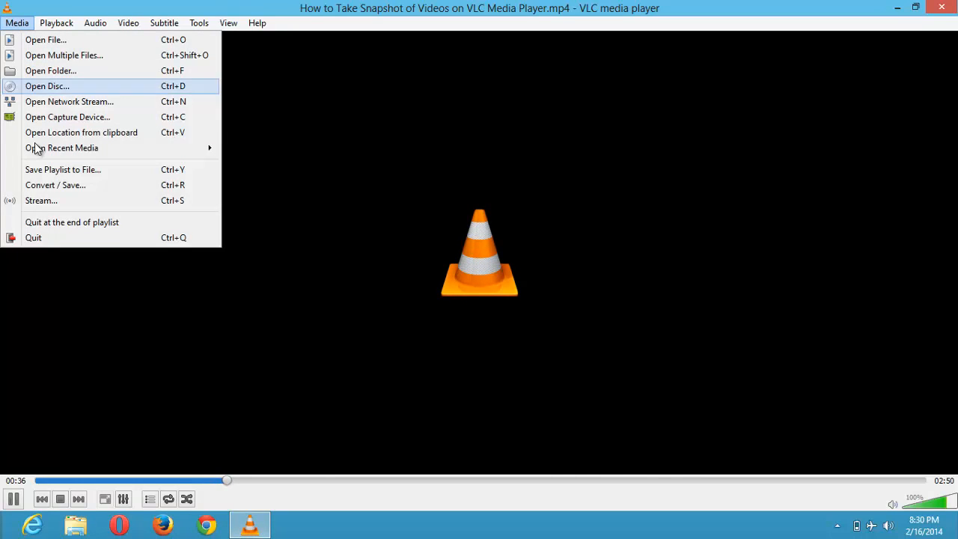
mouse_move(41, 189)
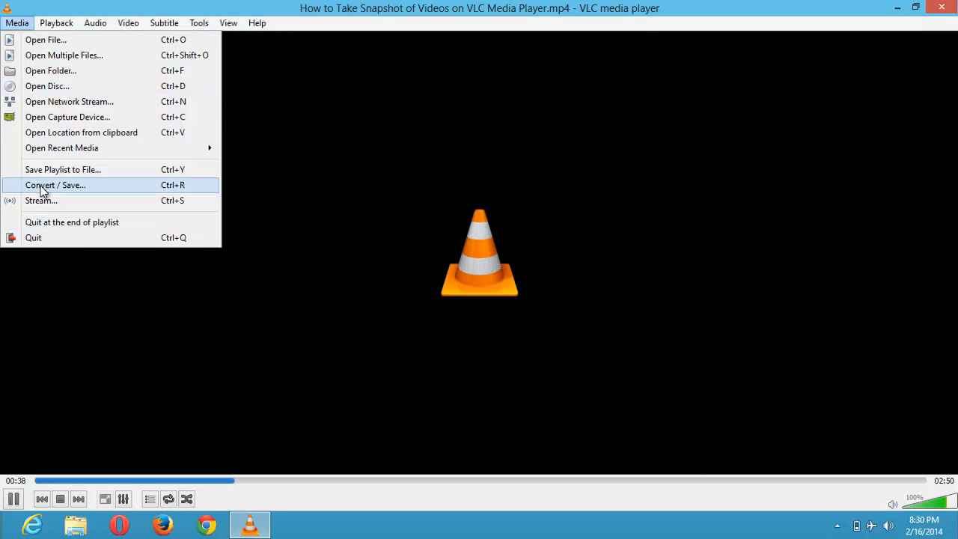
left_click(55, 185)
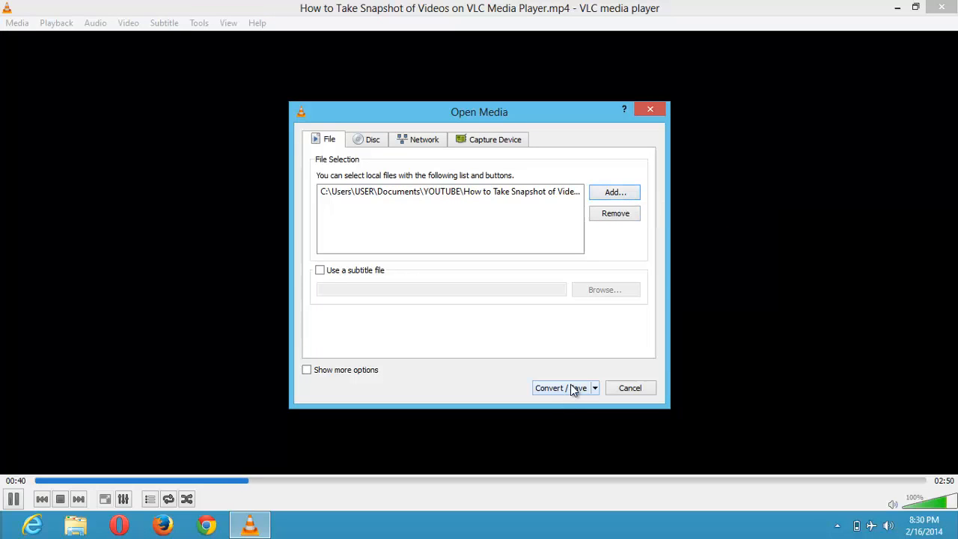
left_click(559, 388)
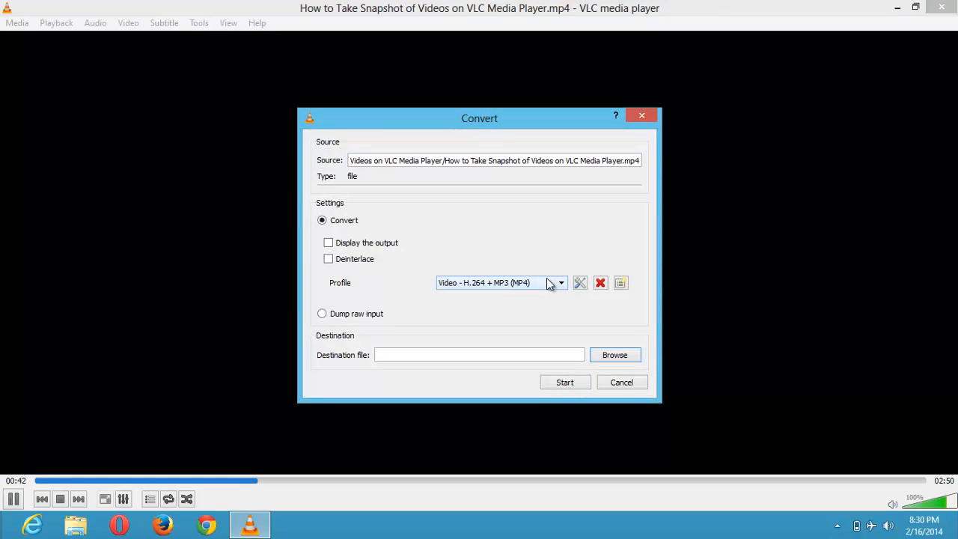
left_click(498, 282)
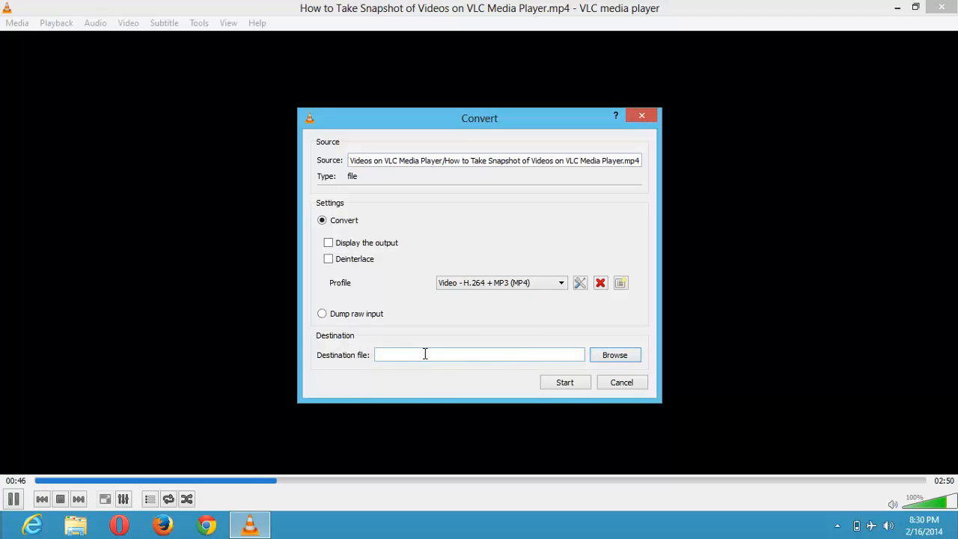
mouse_move(459, 357)
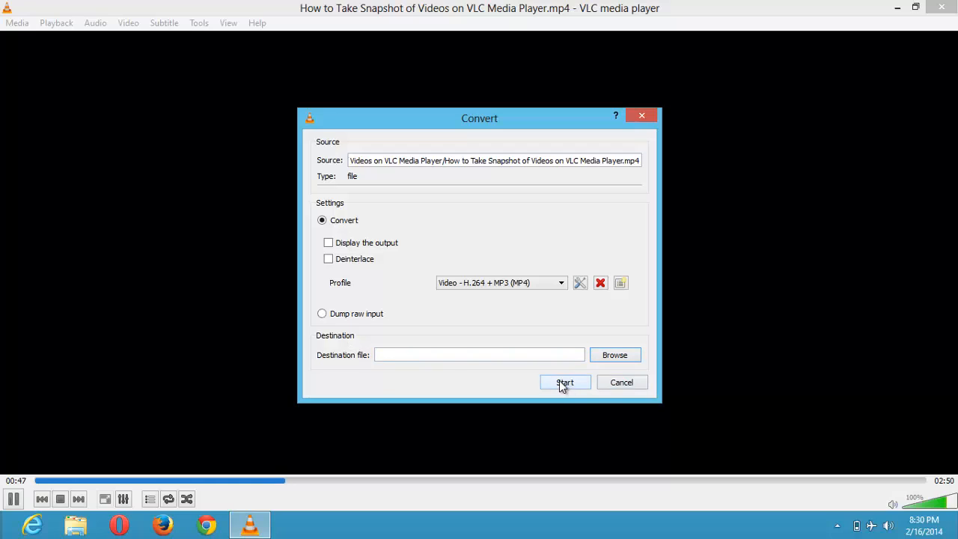
mouse_move(632, 387)
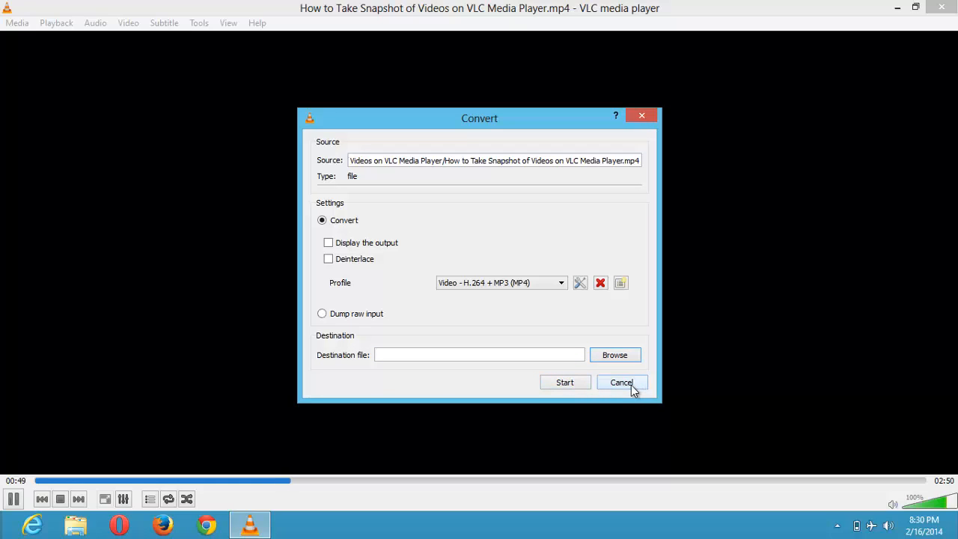